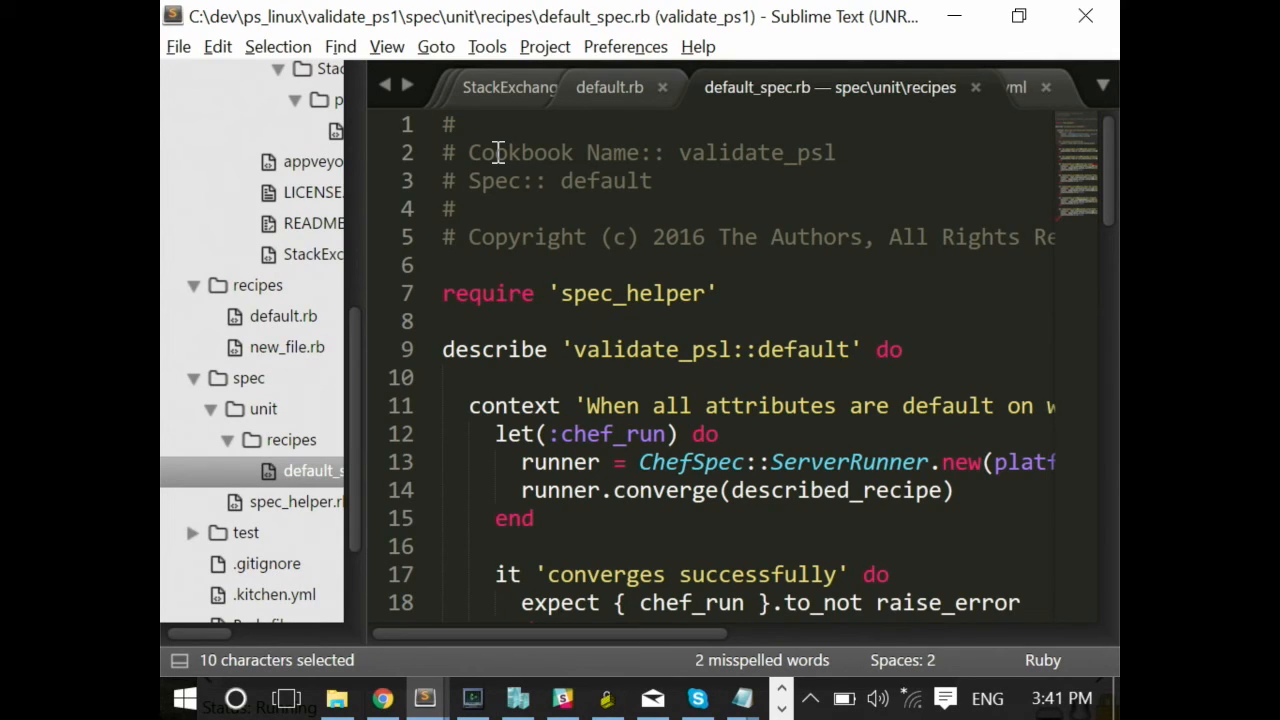
Run invoke-pester, exit PowerShell, and enter 'rspec spec/' at the Bash prompt
{"action": "left_click", "coordinate": [609, 87]}
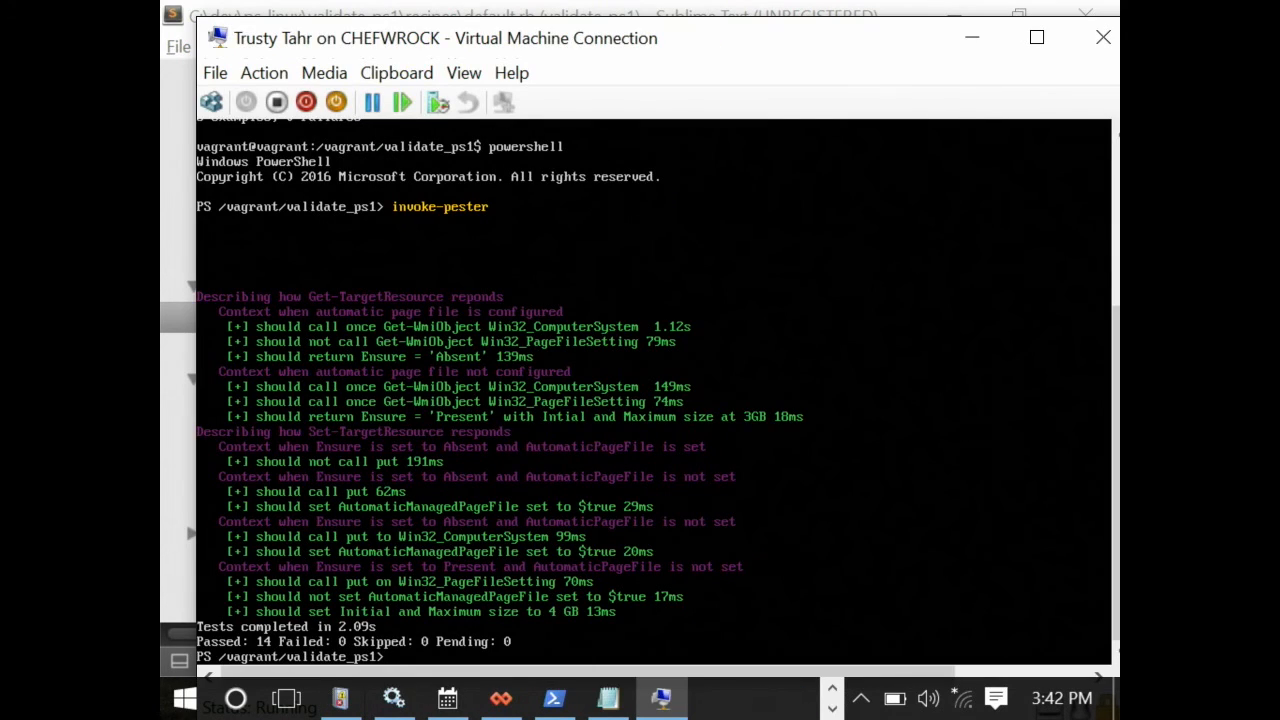
{"action": "type", "text": "invoke-pester"}
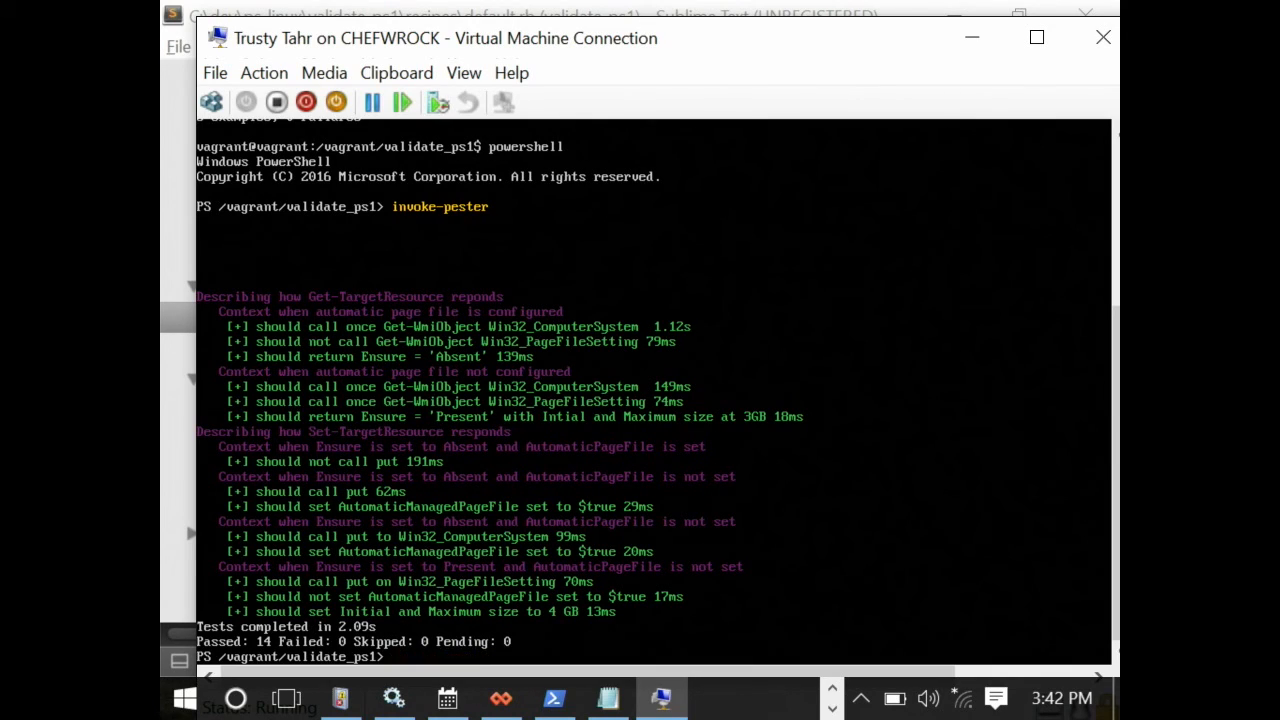
{"action": "type", "text": "exit"}
{"action": "type", "text": "powershell"}
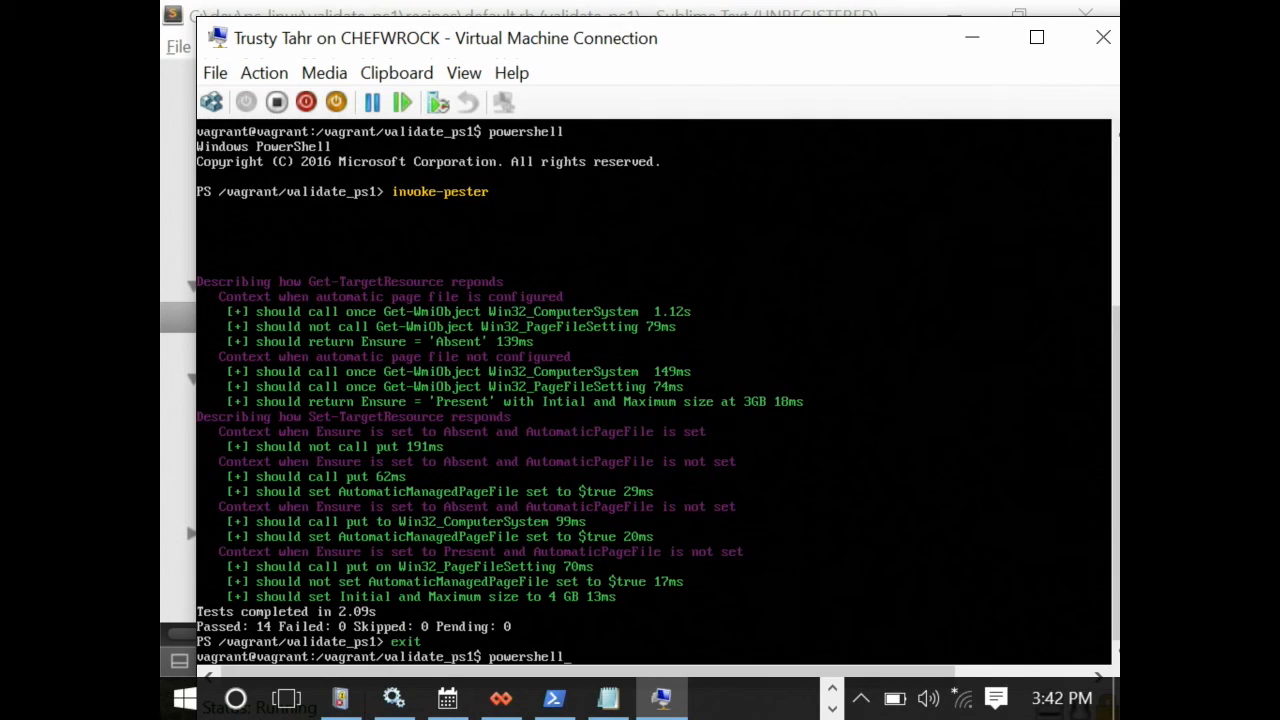
{"action": "type", "text": "rspec spec/"}
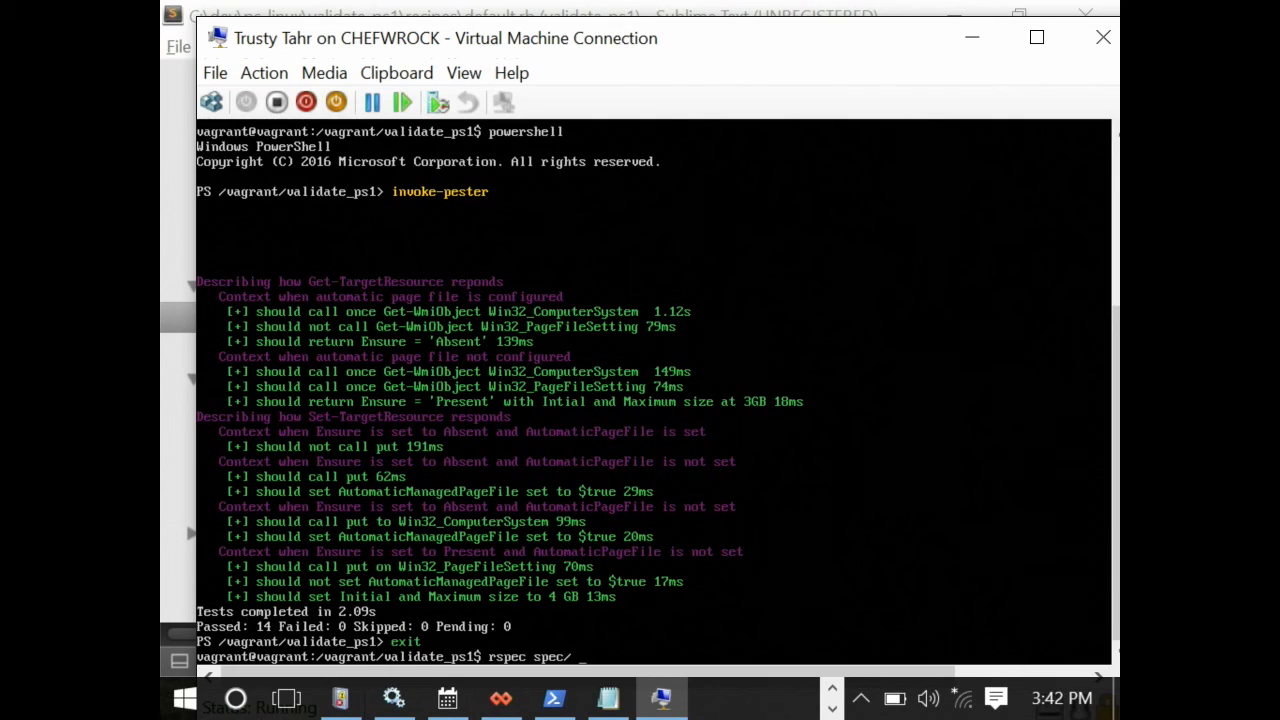